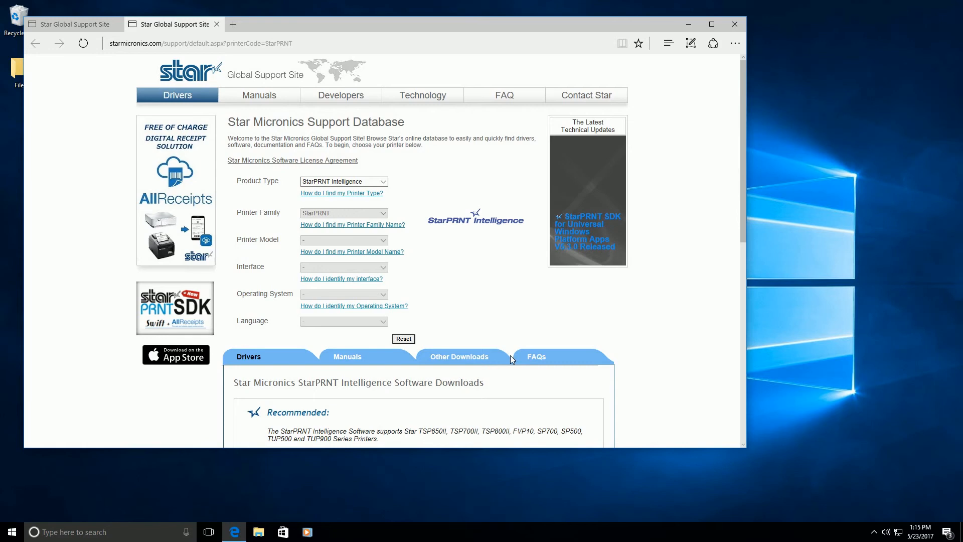
# Download the StarPRNT V3.4 Lite driver package for Windows 64-bit systems
pyautogui.scroll(-3)
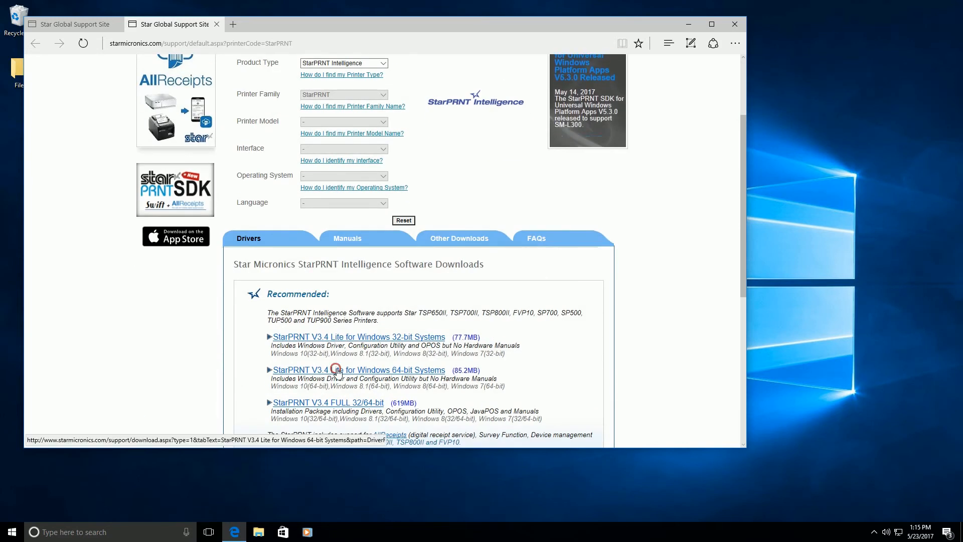
pyautogui.click(335, 369)
pyautogui.write('s')
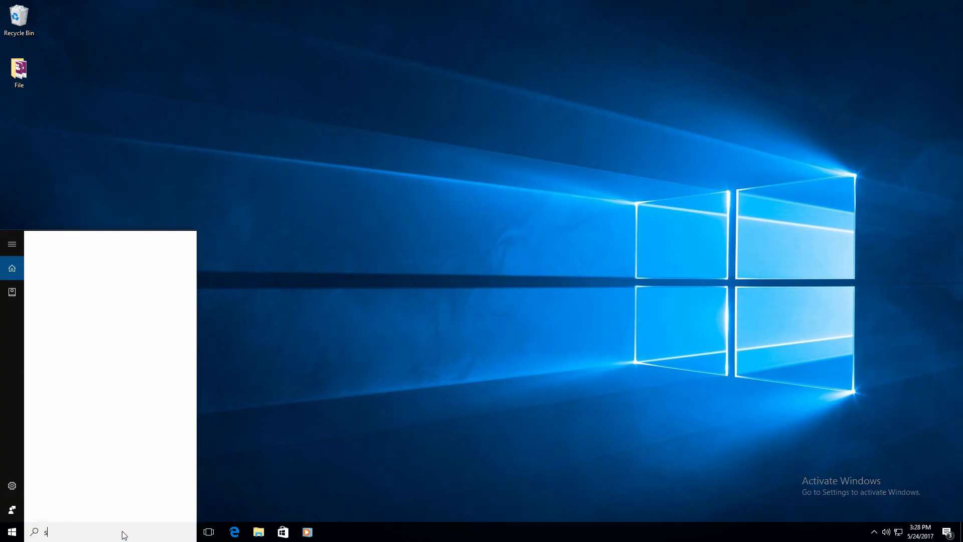
# Search 'system' and show the System page confirming 64-bit Windows 10 Pro
pyautogui.write('ystem')
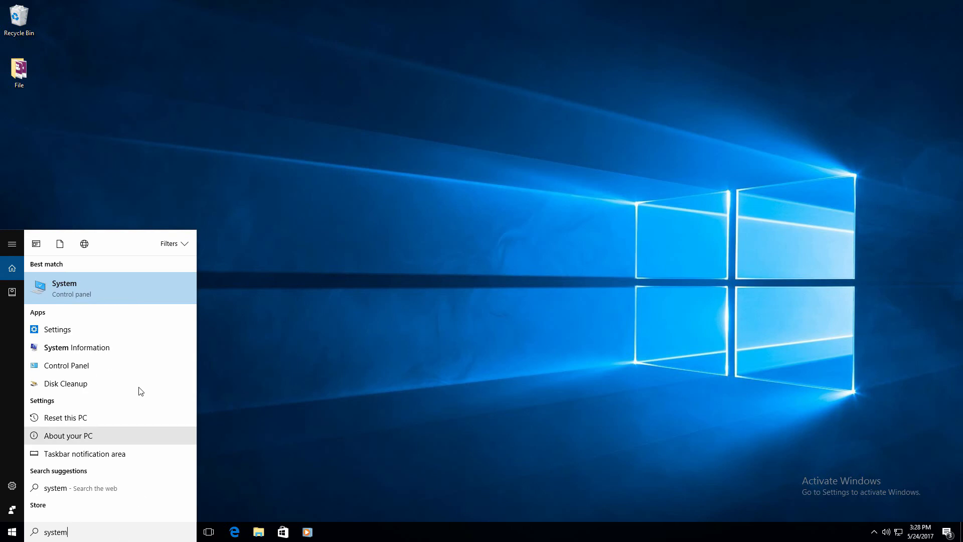
pyautogui.click(64, 288)
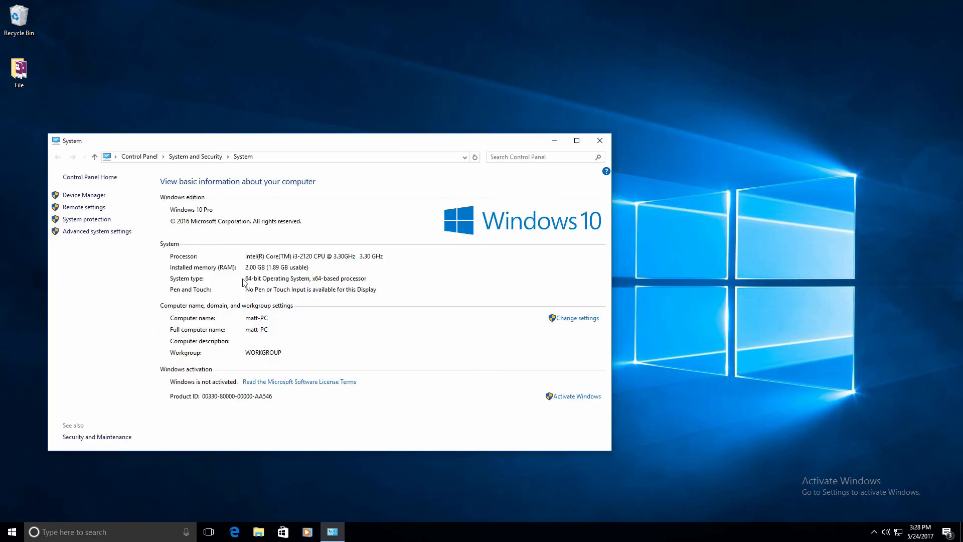
pyautogui.moveTo(370, 289)
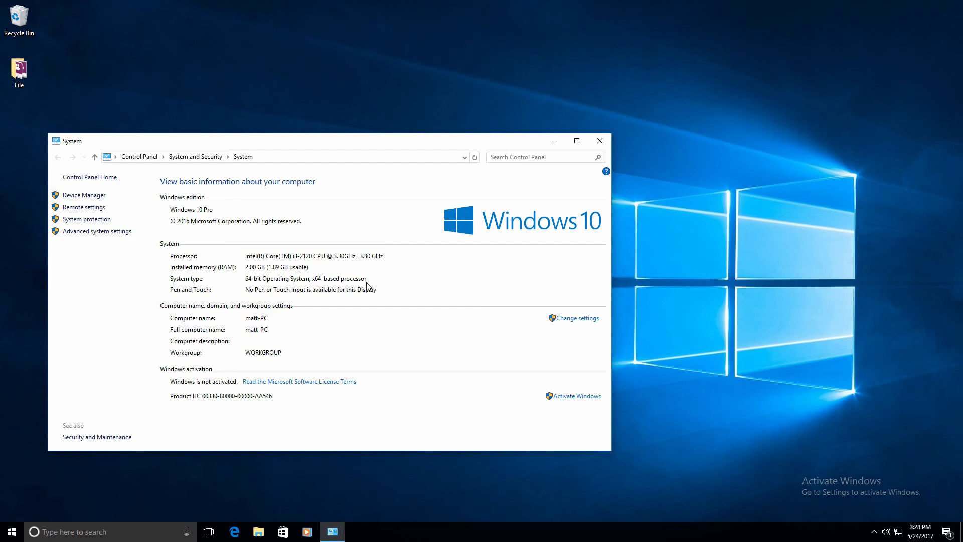
pyautogui.moveTo(365, 281)
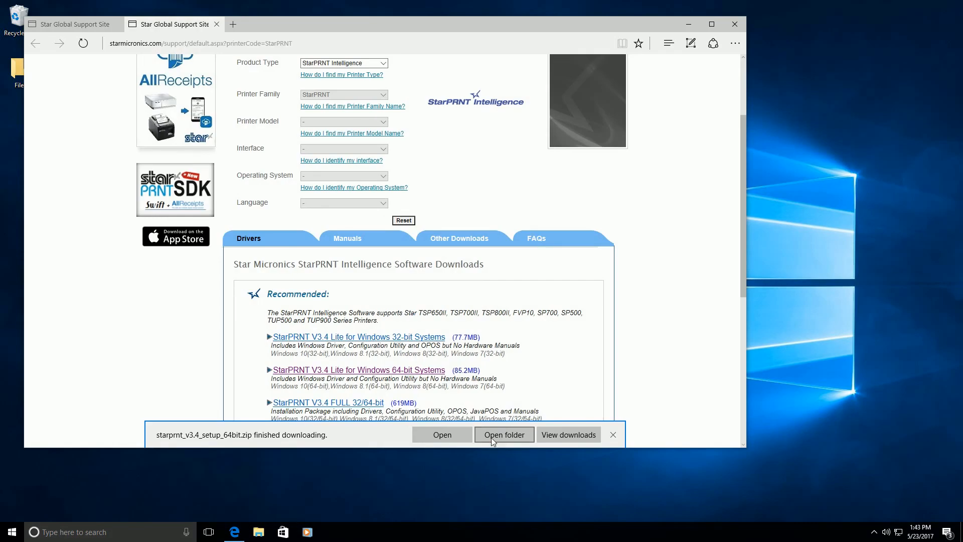
# Extract the downloaded starprnt_v3.4_setup_64bit zip to its suggested folder
pyautogui.click(503, 434)
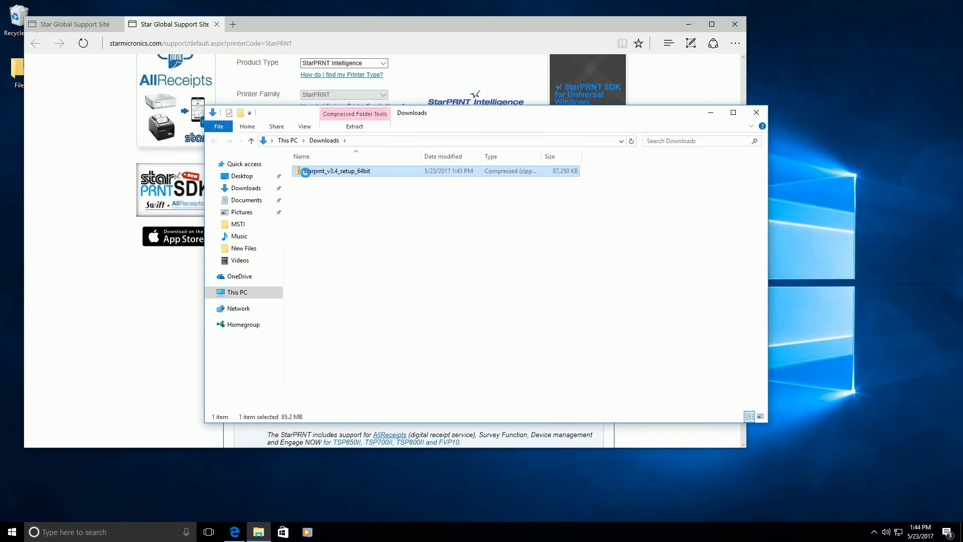
pyautogui.rightClick(333, 170)
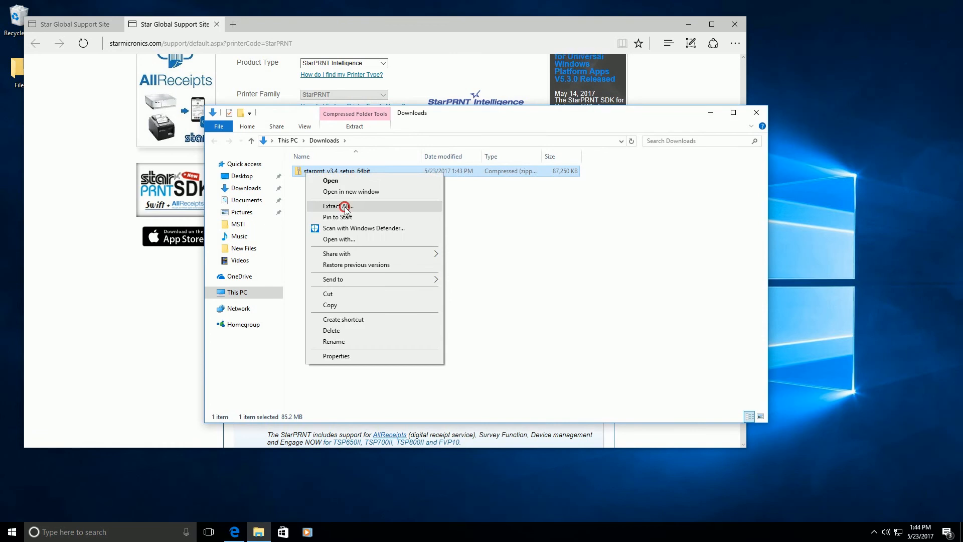
pyautogui.click(343, 206)
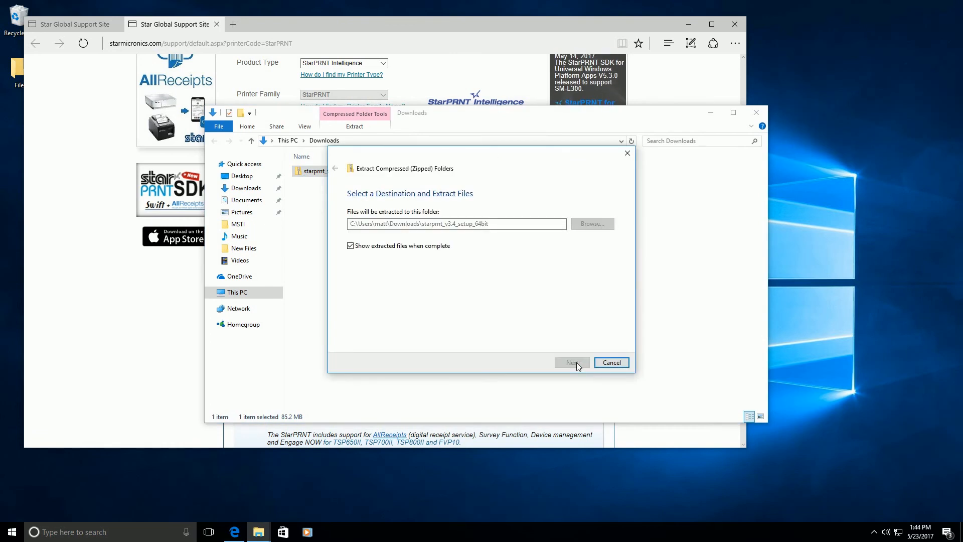
pyautogui.click(572, 362)
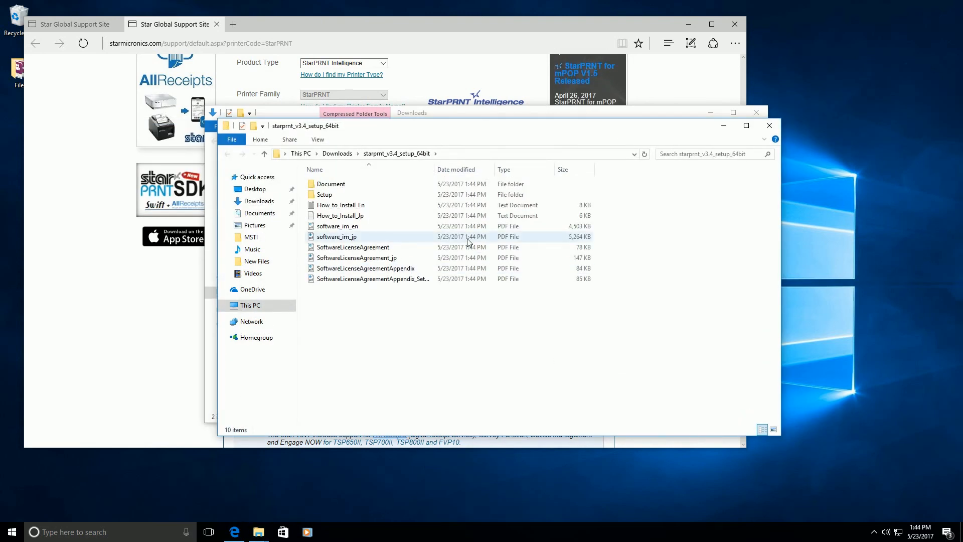
# Launch the Setup application from the extracted Setup folder
pyautogui.doubleClick(324, 195)
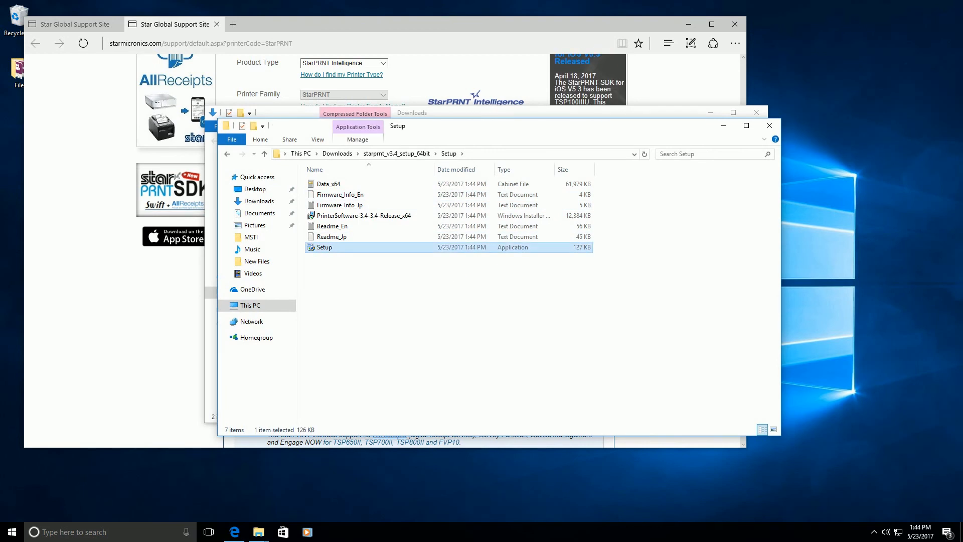
pyautogui.doubleClick(325, 247)
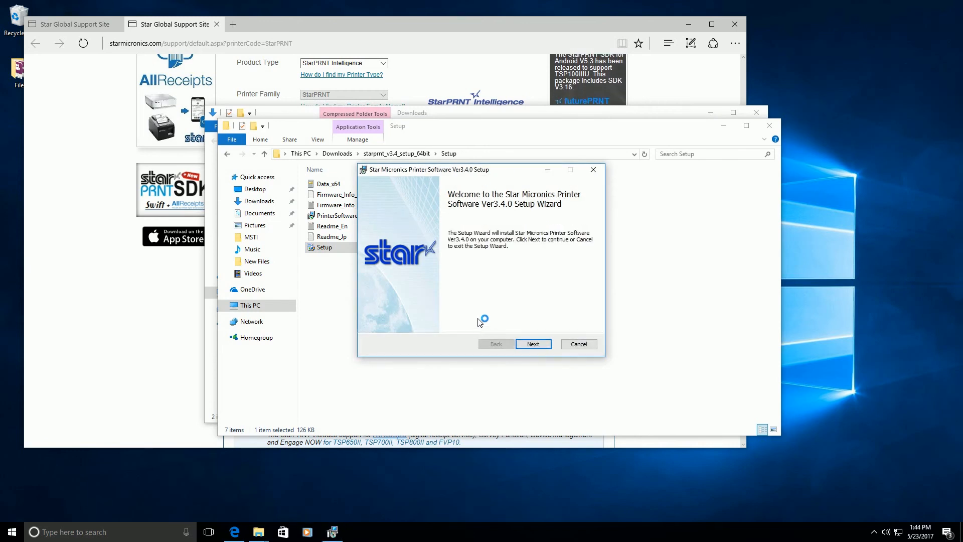
# Install Printer Software Ver3.4.0, letting setup close applications with files in use
pyautogui.click(534, 343)
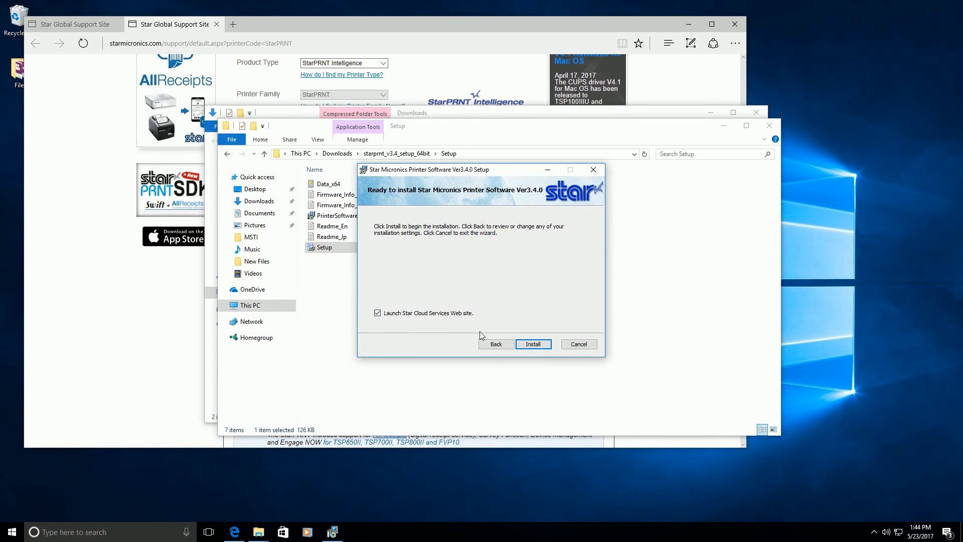
pyautogui.click(533, 343)
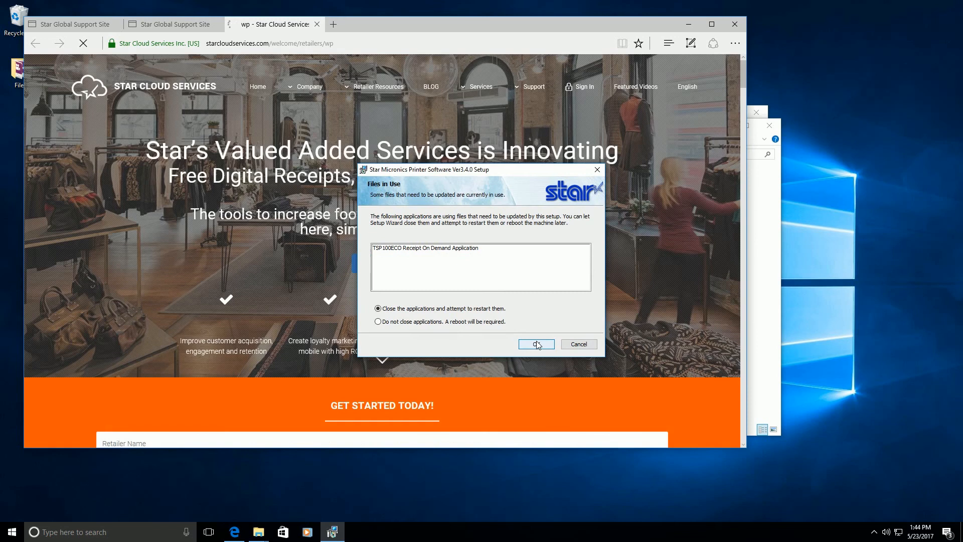
pyautogui.click(536, 343)
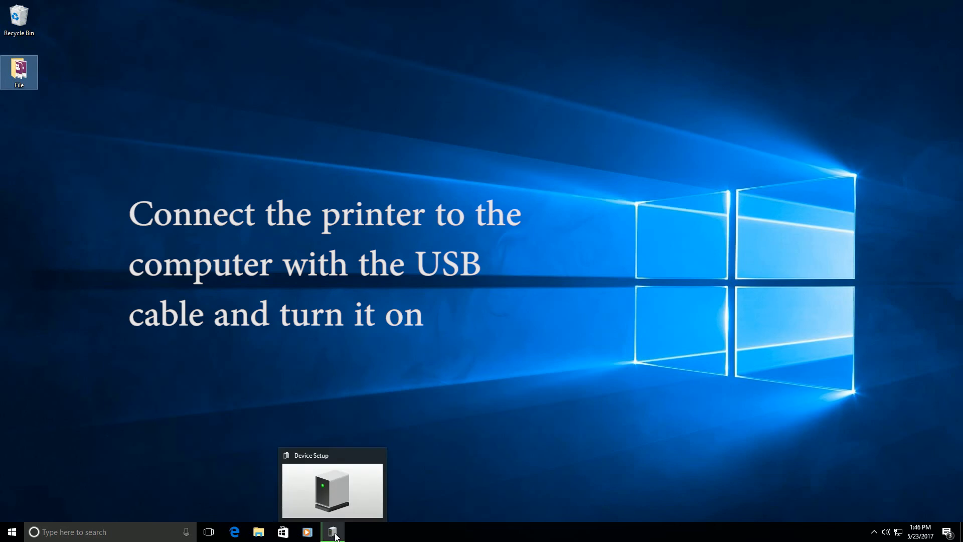
# Bring up the Device Setup window from the taskbar to check printer setup progress
pyautogui.click(332, 532)
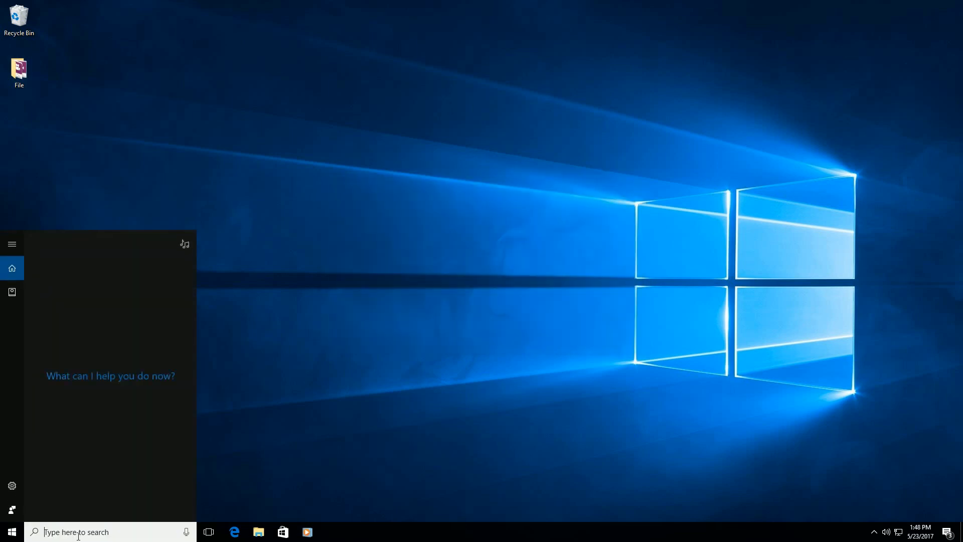
# Search 'devices' to reach Devices and Printers listing the Star TSP650II Cutter
pyautogui.write('devi')
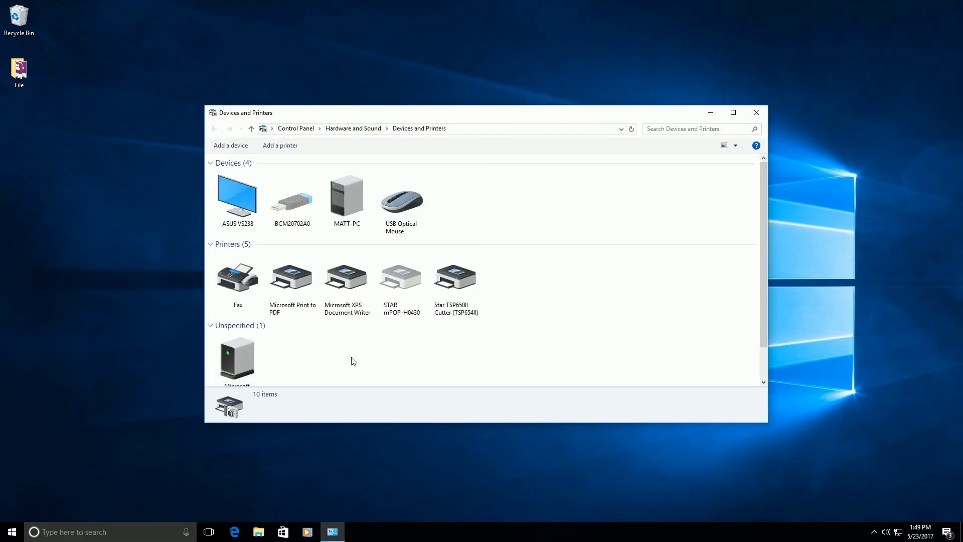
pyautogui.moveTo(369, 346)
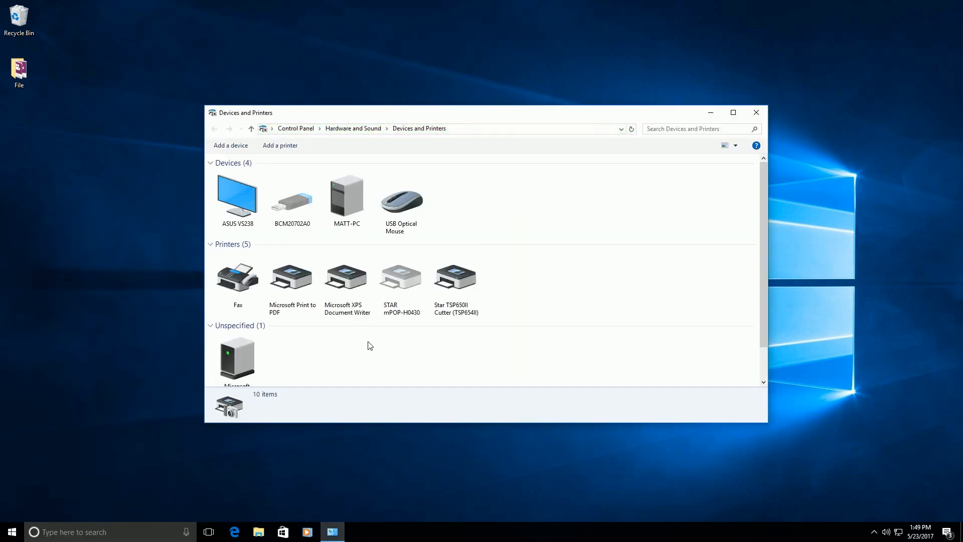
# Print a Windows test page from the Star TSP650II Cutter printer's properties
pyautogui.click(456, 276)
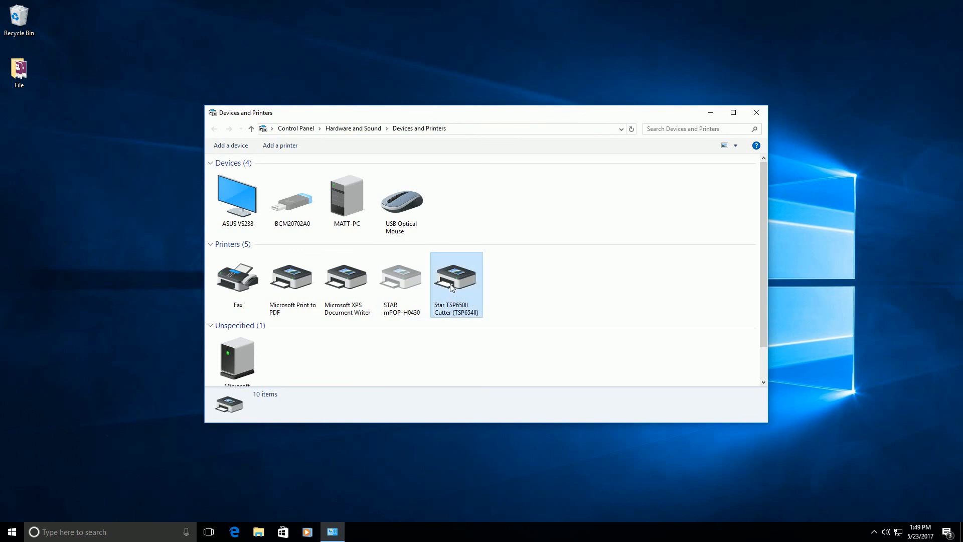
pyautogui.rightClick(451, 284)
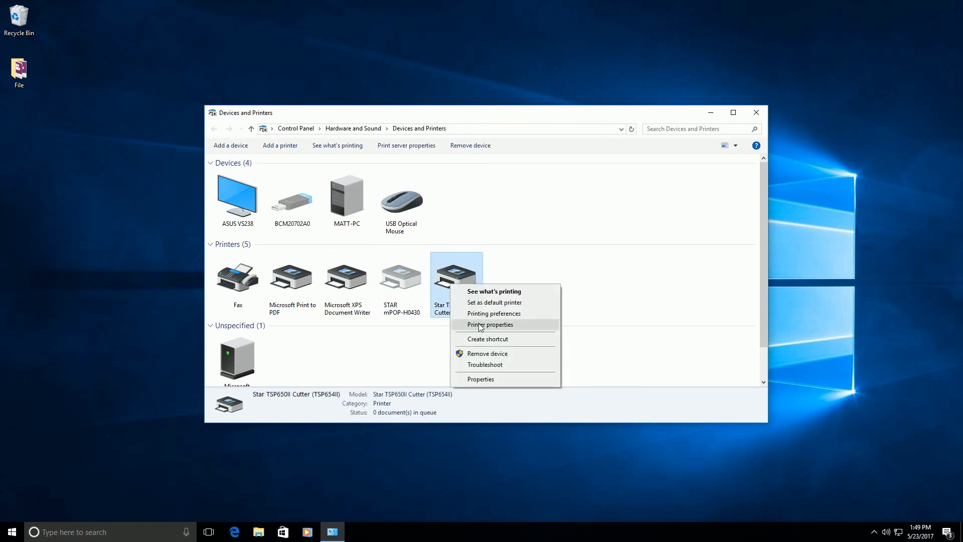
pyautogui.click(489, 325)
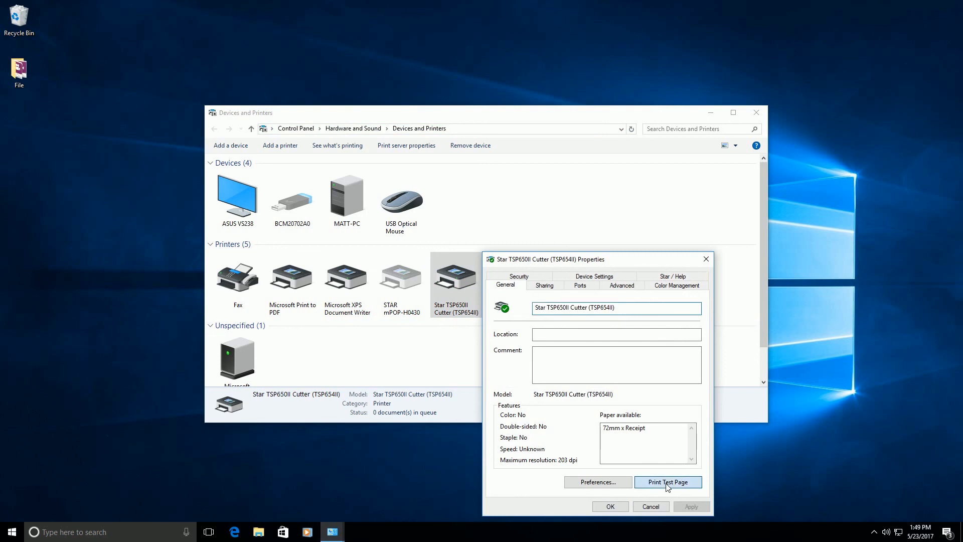
pyautogui.click(668, 481)
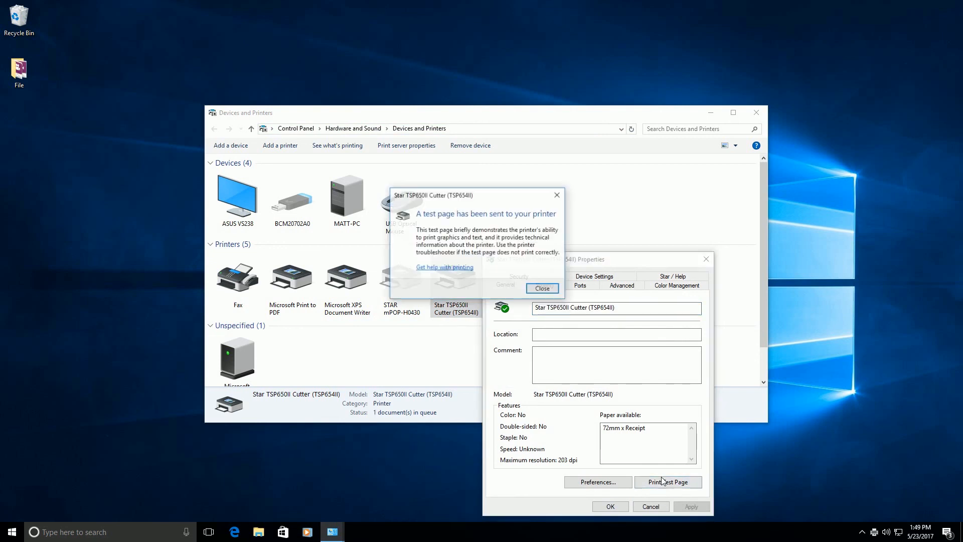